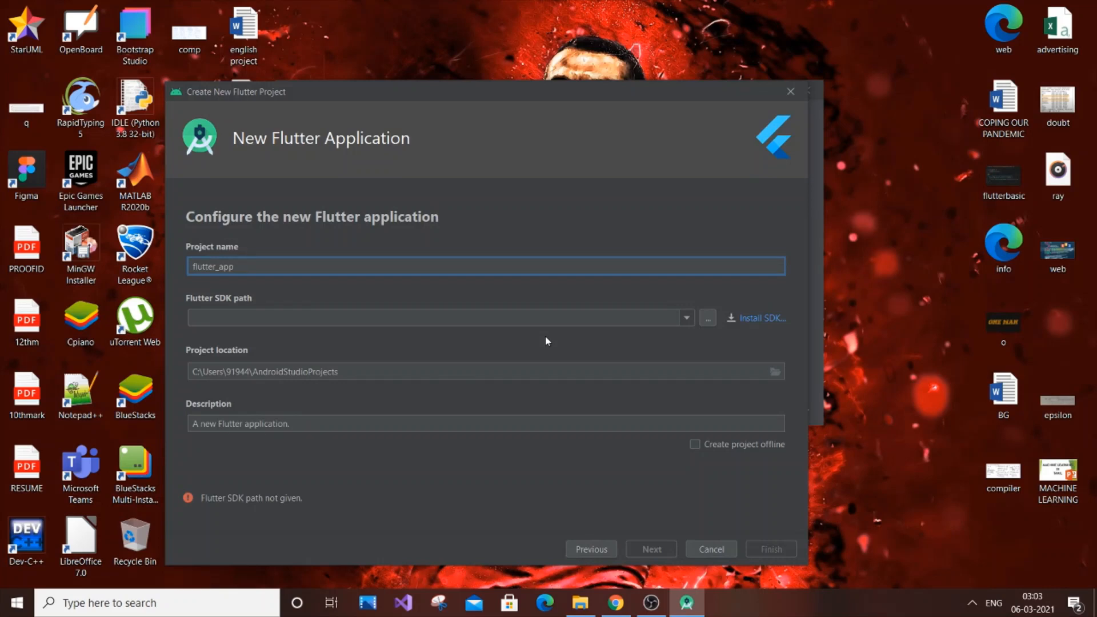
{"action": "mouse_move", "coordinate": [199, 484]}
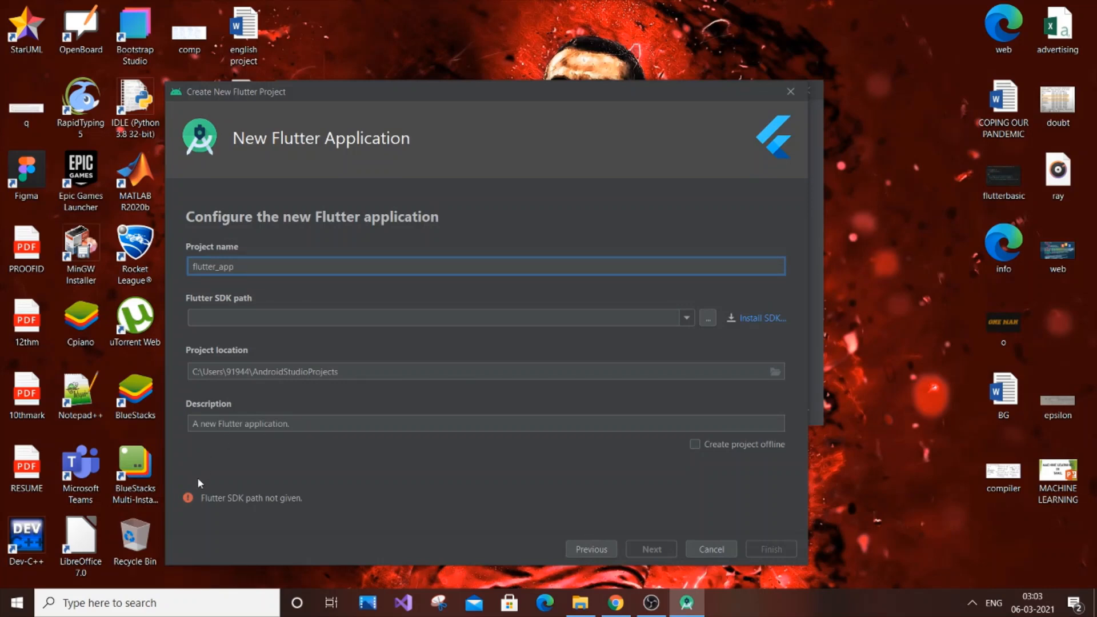
{"action": "mouse_move", "coordinate": [309, 504]}
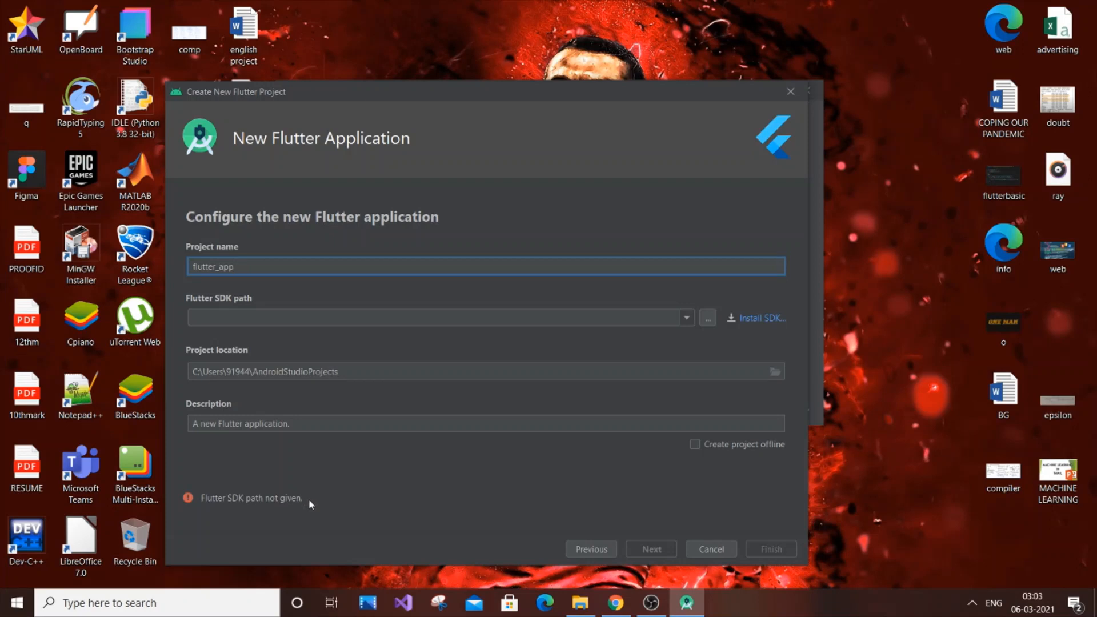
{"action": "mouse_move", "coordinate": [232, 509]}
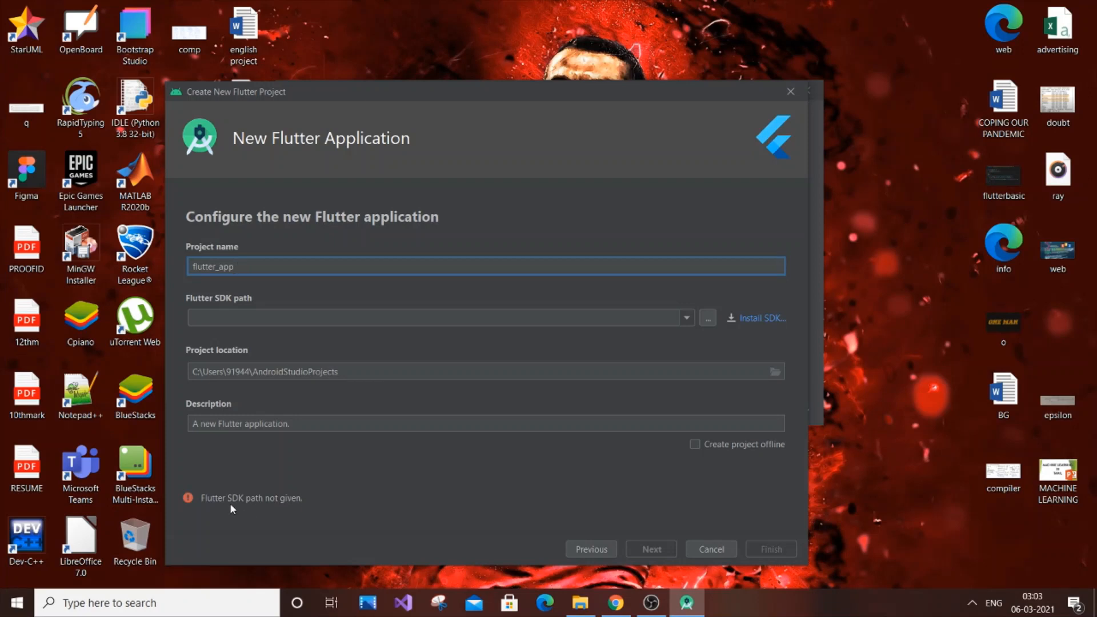
{"action": "mouse_move", "coordinate": [212, 504]}
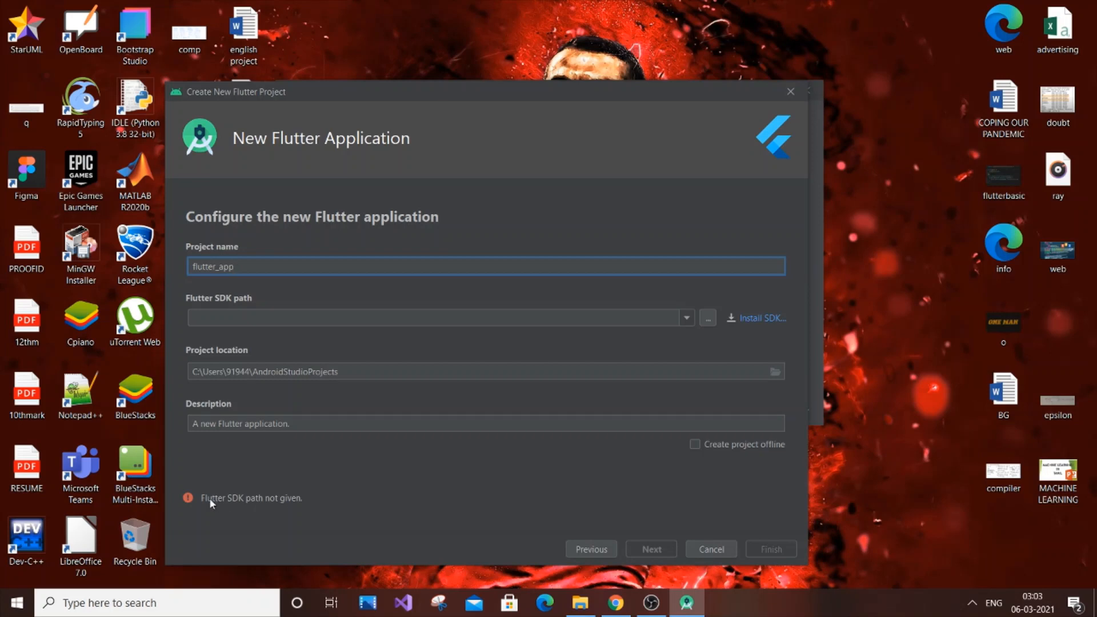
{"action": "mouse_move", "coordinate": [402, 518]}
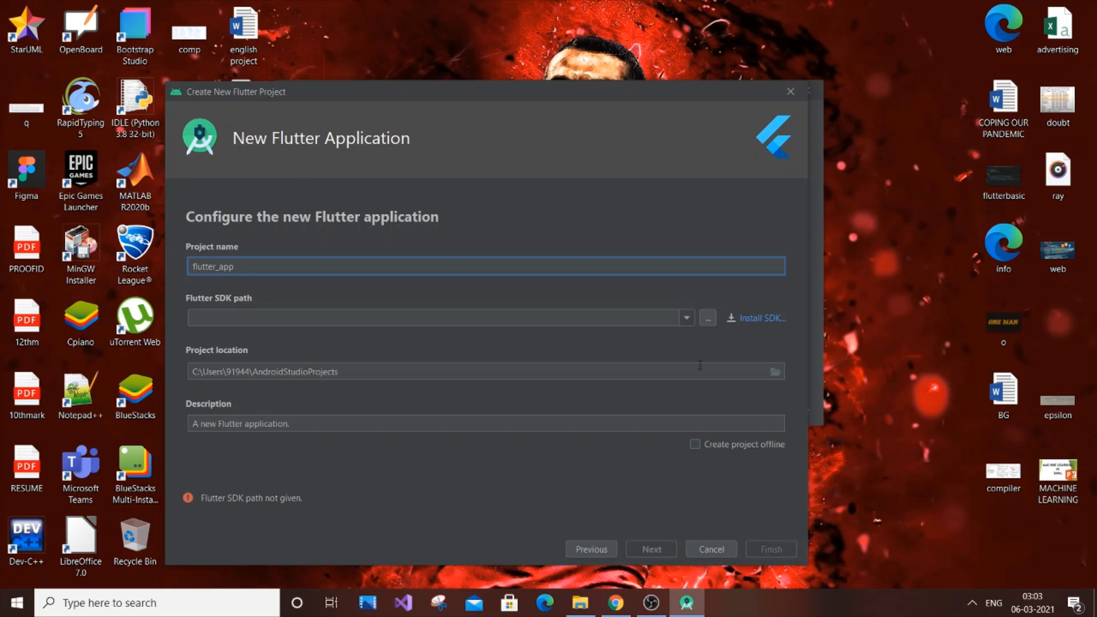
{"action": "mouse_move", "coordinate": [705, 331]}
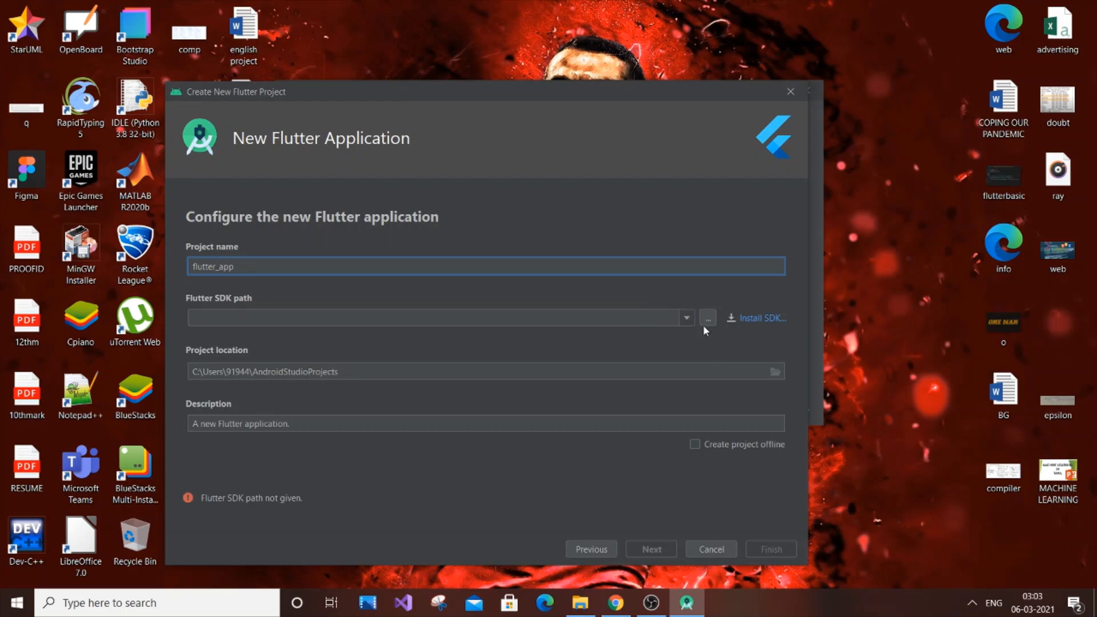
Dismiss the SDK path browser and start Install SDK for the Flutter SDK instead.
{"action": "left_click", "coordinate": [707, 319]}
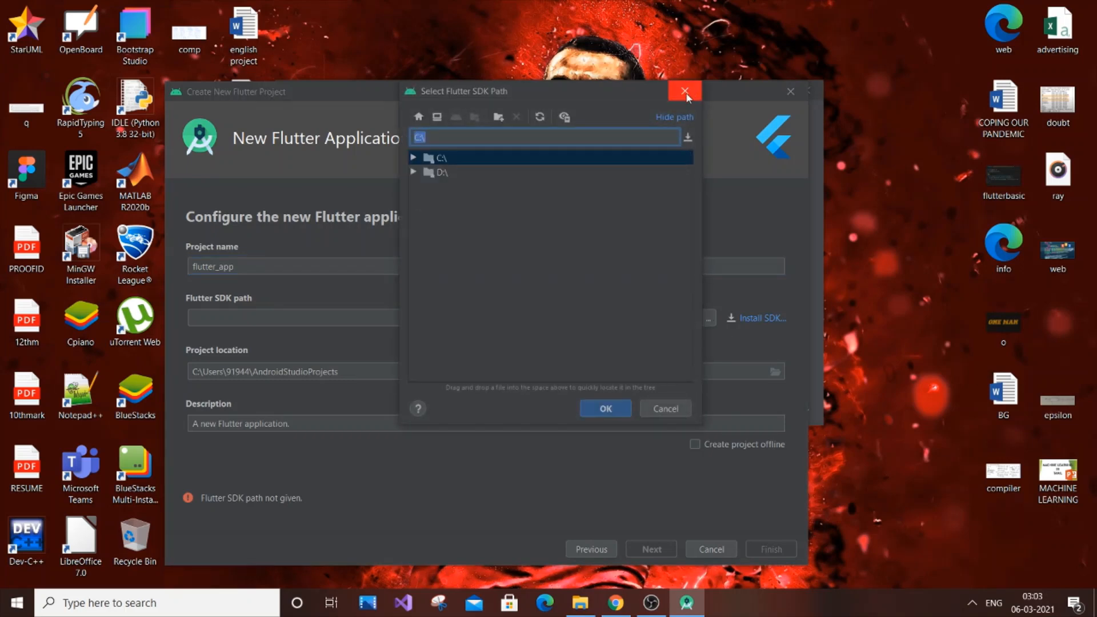
{"action": "left_click", "coordinate": [684, 92]}
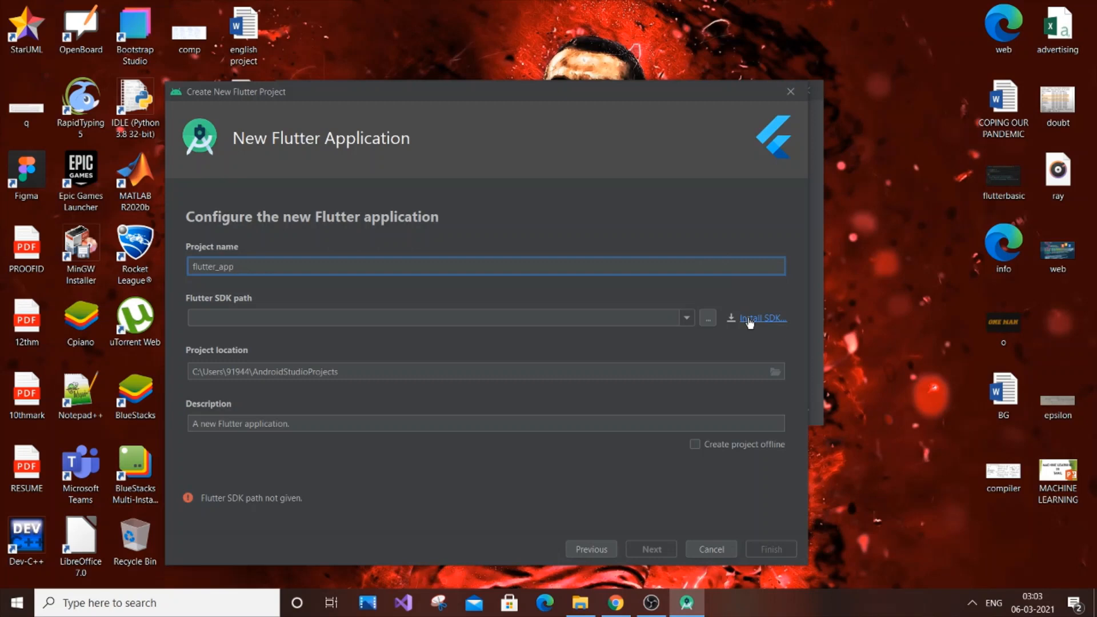
{"action": "left_click", "coordinate": [762, 318]}
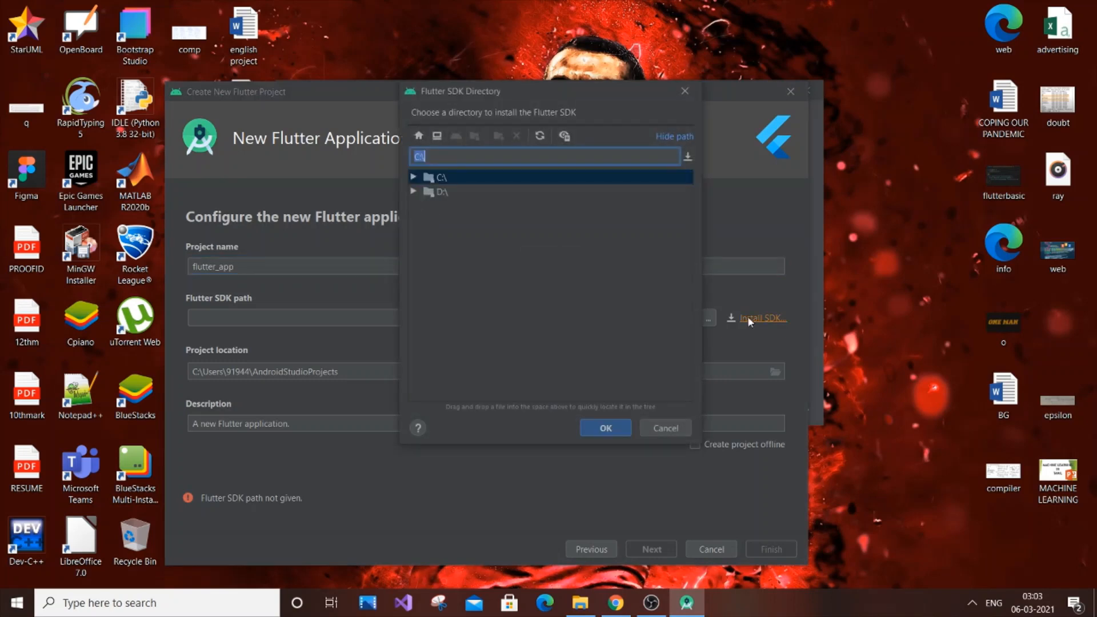
{"action": "mouse_move", "coordinate": [415, 181]}
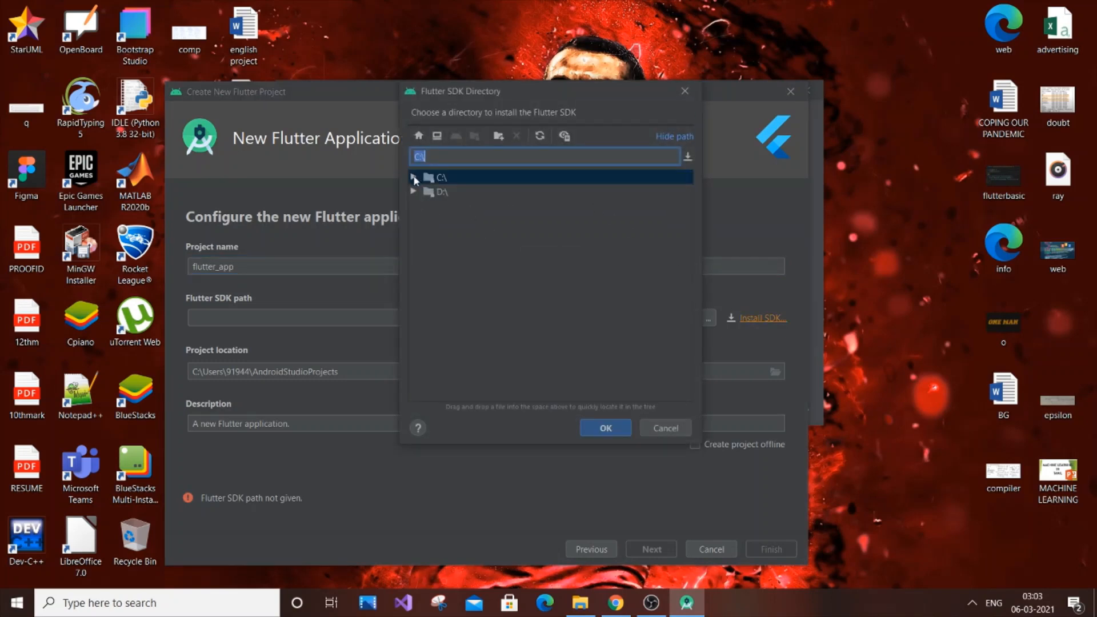
Choose C:\osl as the Flutter SDK install location so cloning begins there.
{"action": "left_click", "coordinate": [414, 180]}
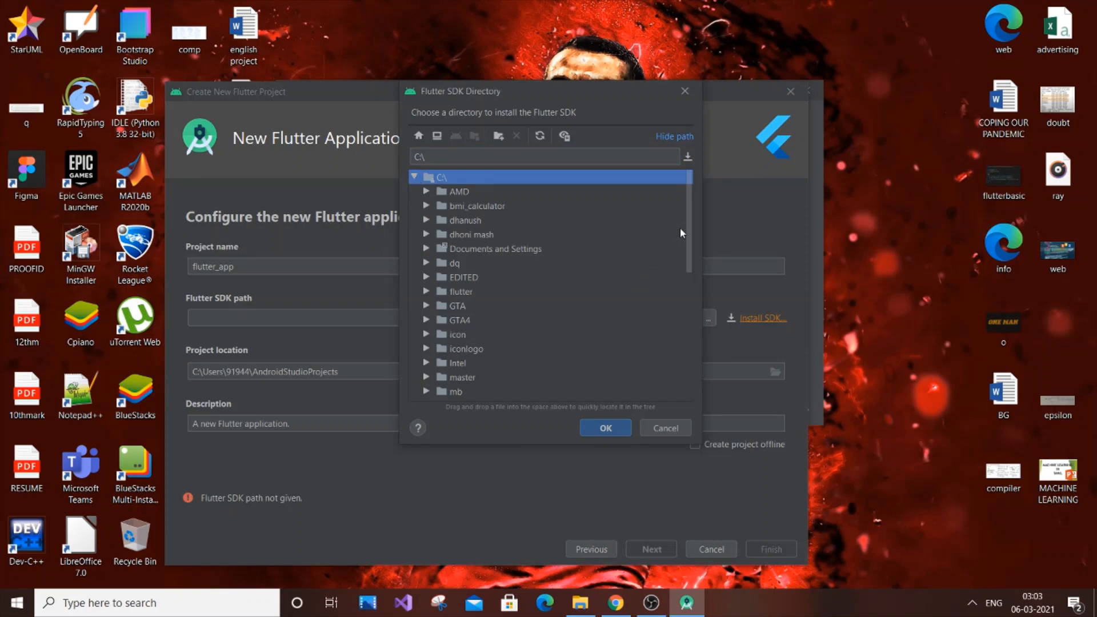
{"action": "scroll", "scroll_direction": "down", "scroll_amount": 3}
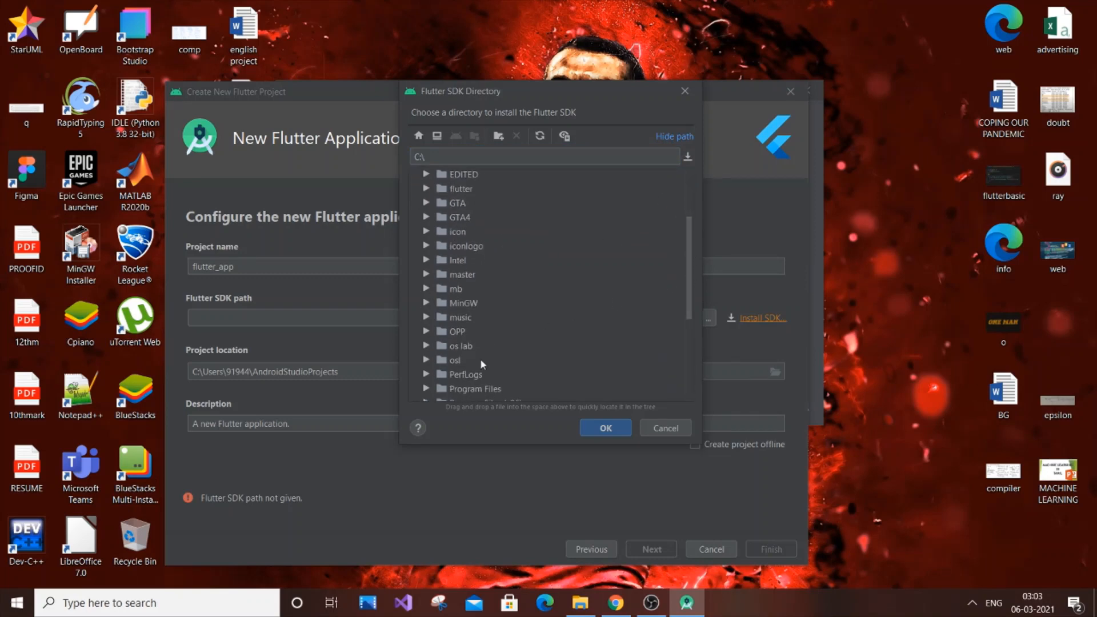
{"action": "left_click", "coordinate": [454, 360]}
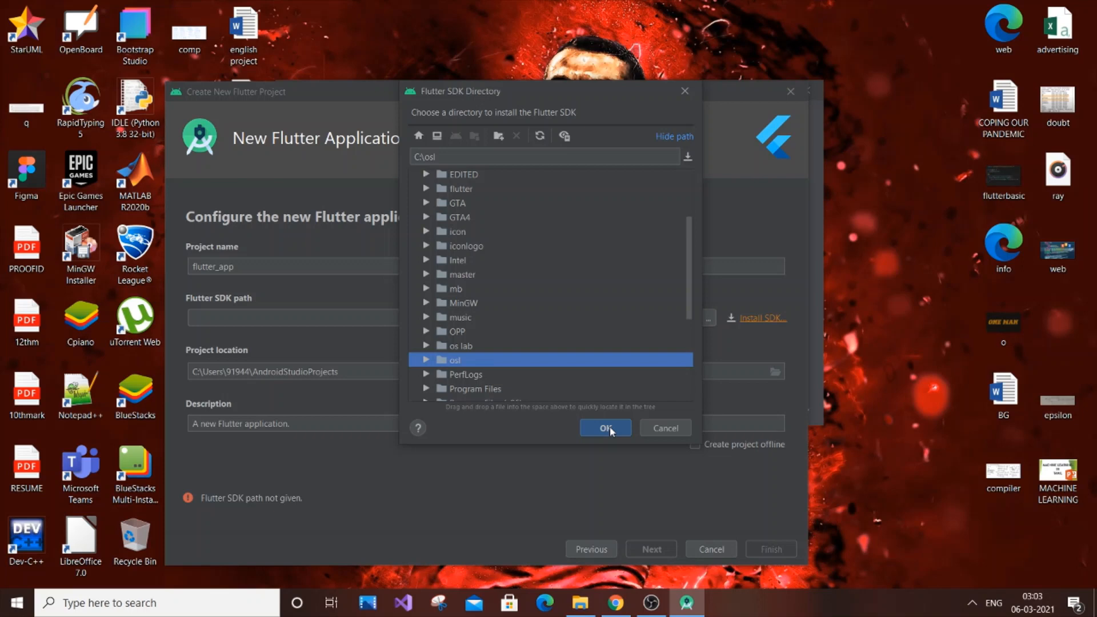
{"action": "left_click", "coordinate": [605, 427]}
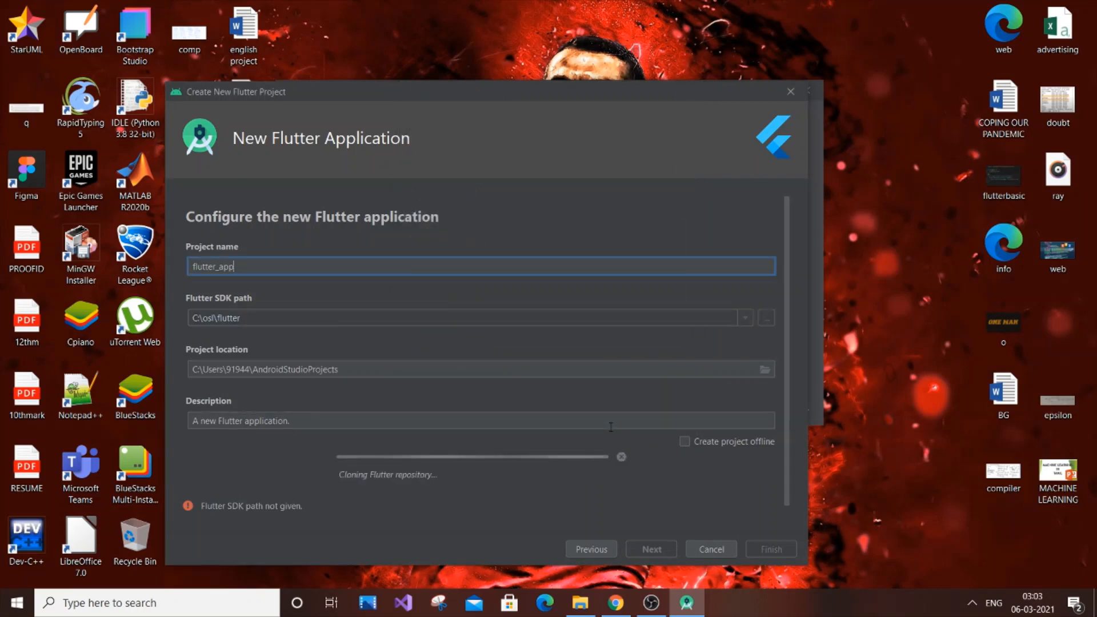
{"action": "mouse_move", "coordinate": [400, 488]}
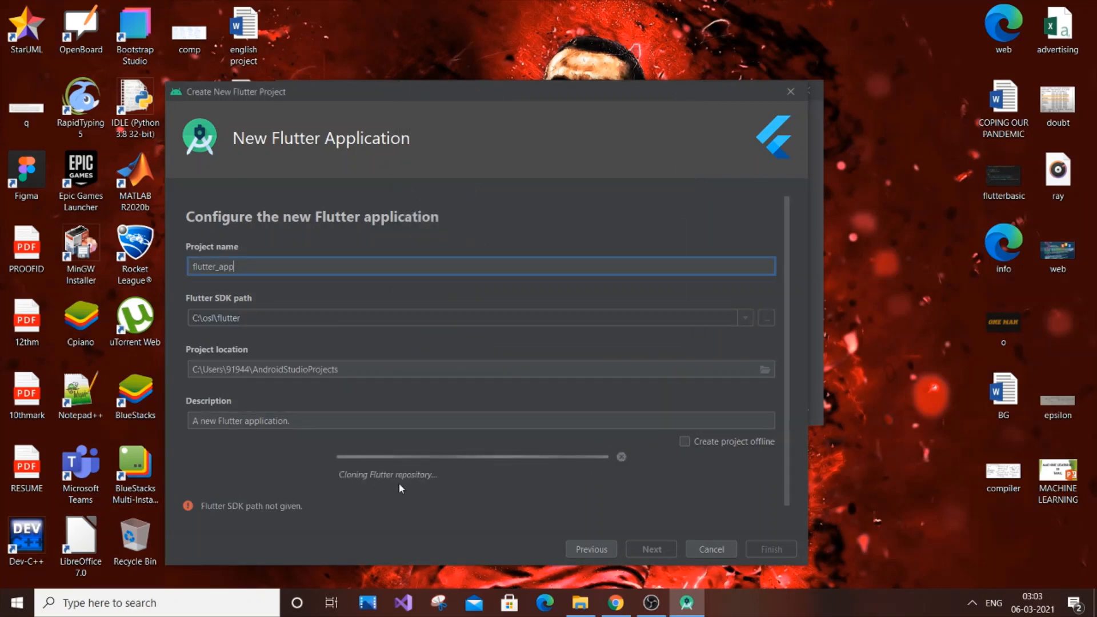
{"action": "mouse_move", "coordinate": [363, 481]}
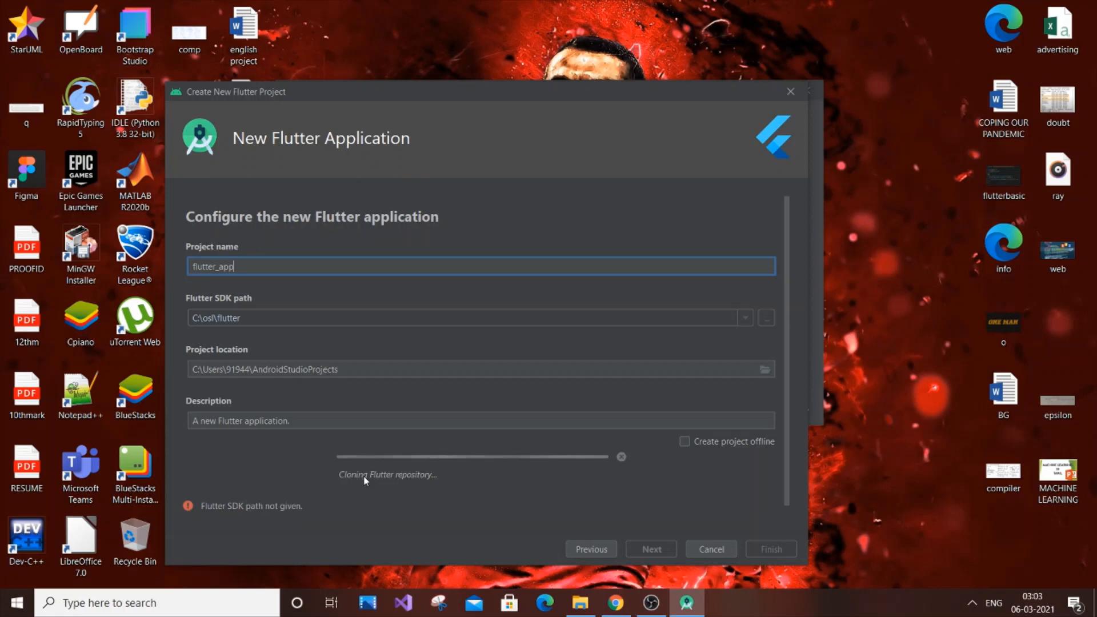
{"action": "mouse_move", "coordinate": [481, 487]}
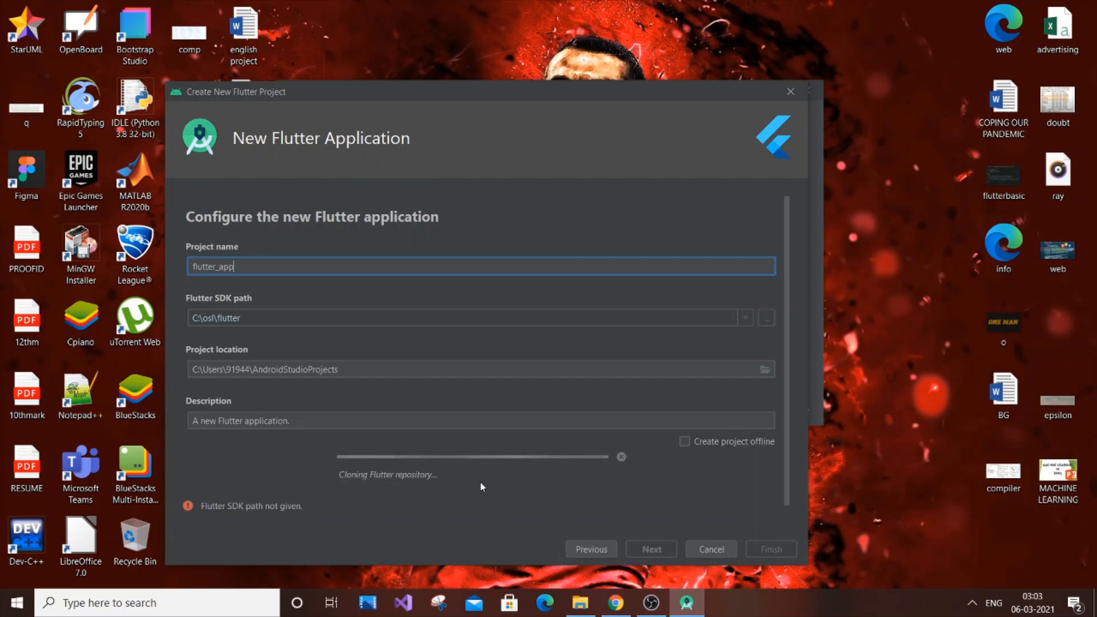
{"action": "mouse_move", "coordinate": [515, 475]}
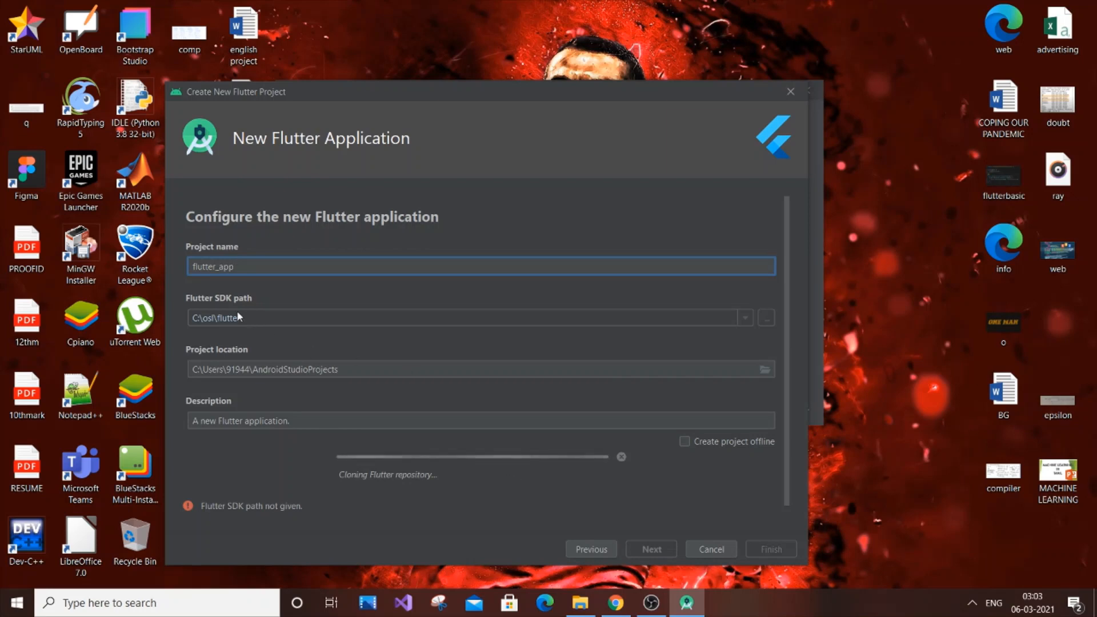
{"action": "mouse_move", "coordinate": [391, 377]}
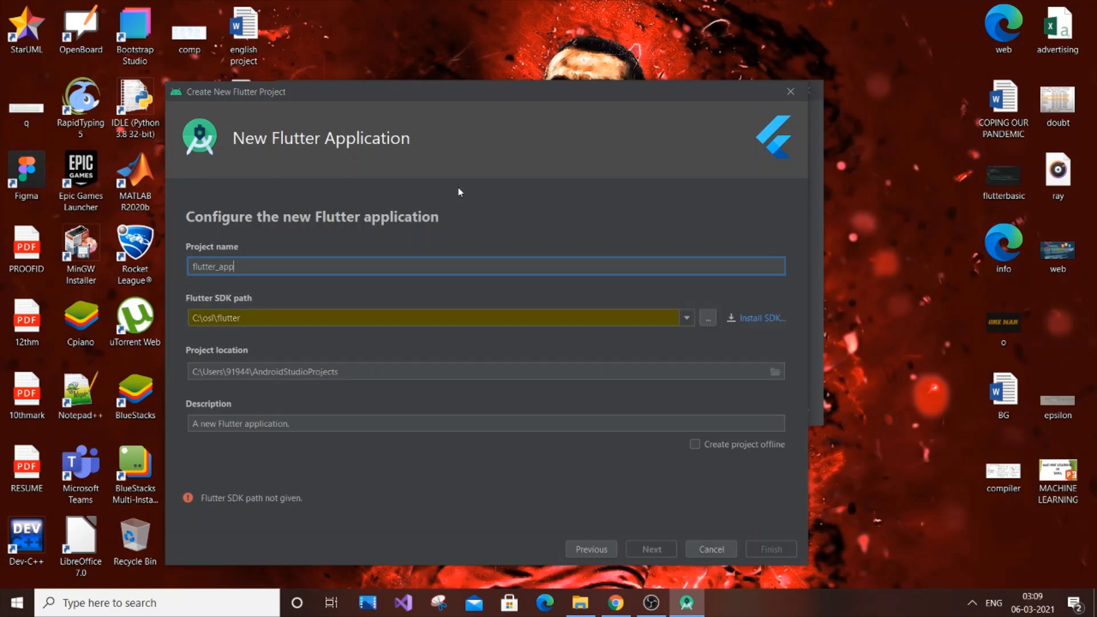
{"action": "mouse_move", "coordinate": [590, 311]}
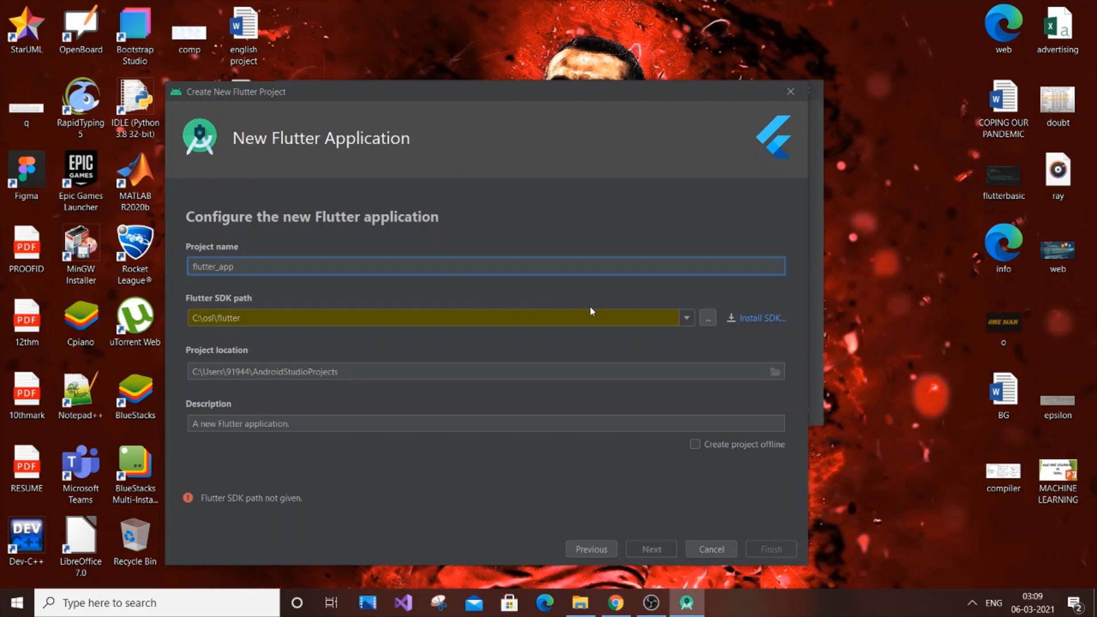
{"action": "mouse_move", "coordinate": [692, 324]}
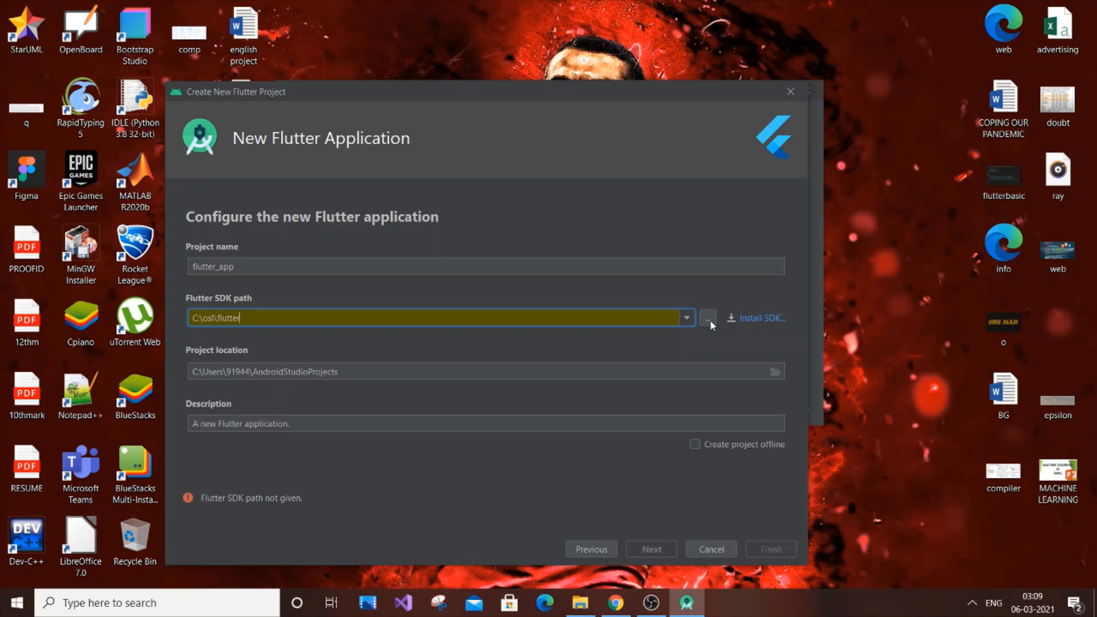
Browse to the flutter folder under osl and accept C:\osl\flutter as the SDK path.
{"action": "left_click", "coordinate": [707, 318]}
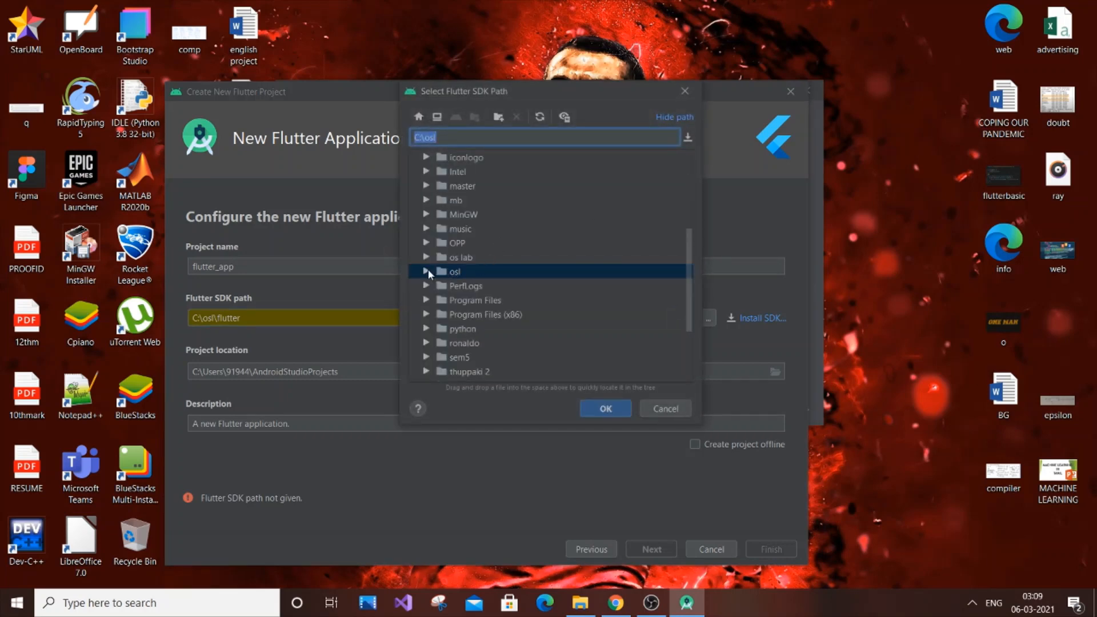
{"action": "left_click", "coordinate": [427, 272]}
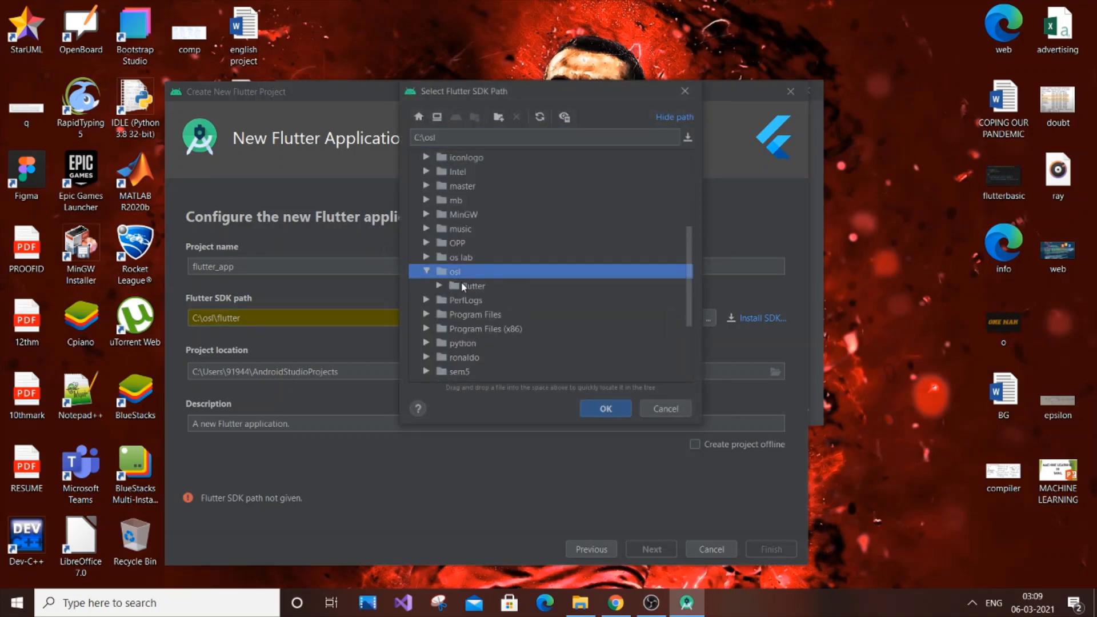
{"action": "left_click", "coordinate": [603, 408]}
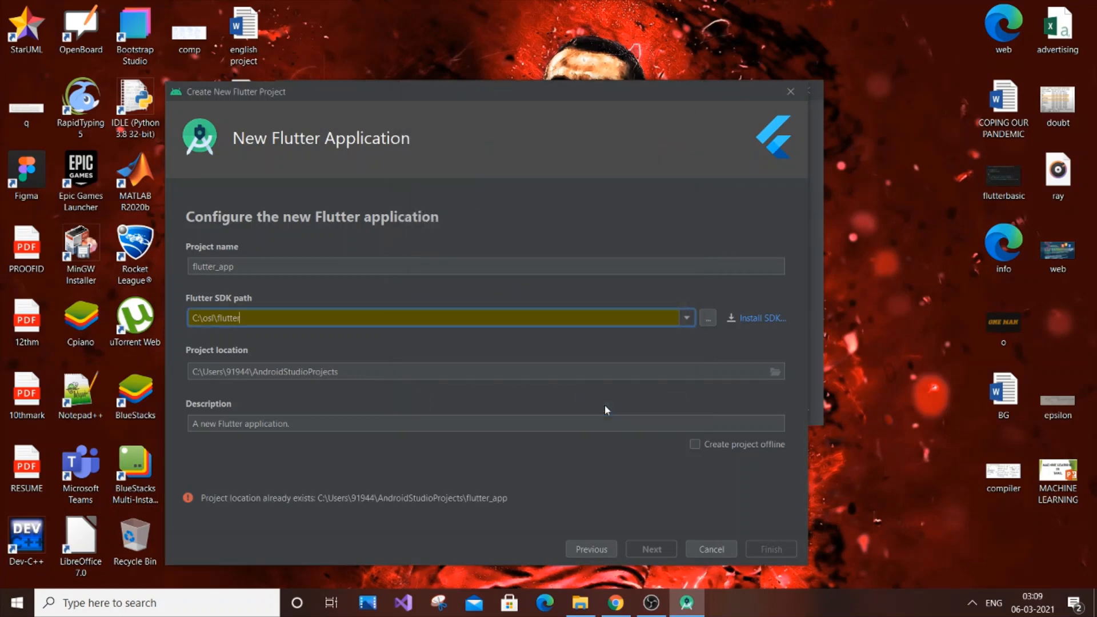
{"action": "mouse_move", "coordinate": [509, 523]}
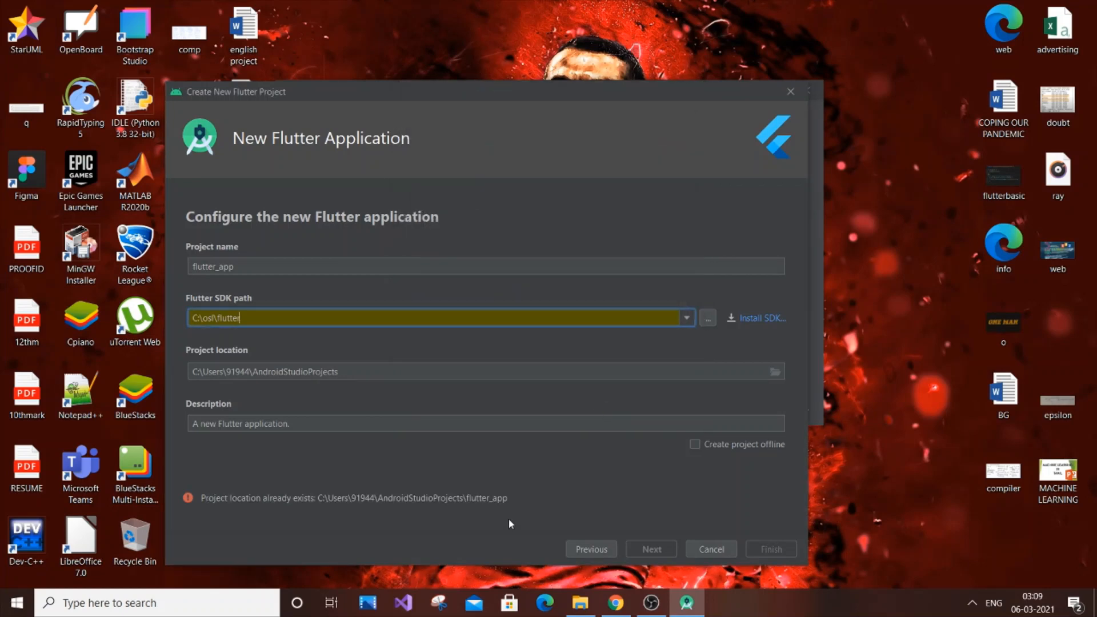
{"action": "mouse_move", "coordinate": [201, 510]}
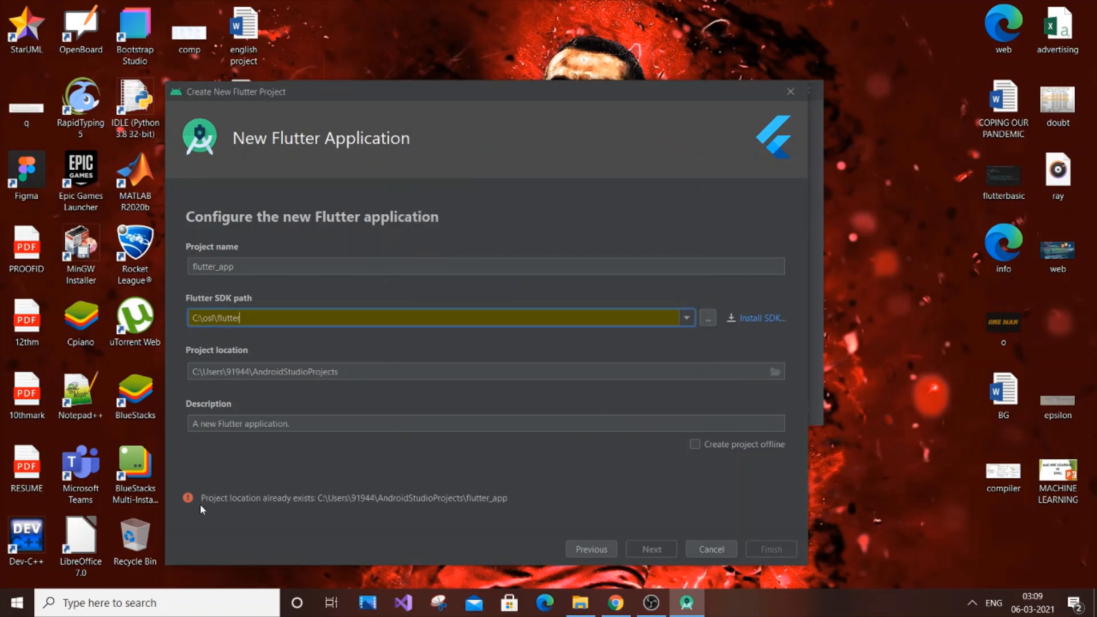
{"action": "mouse_move", "coordinate": [287, 510]}
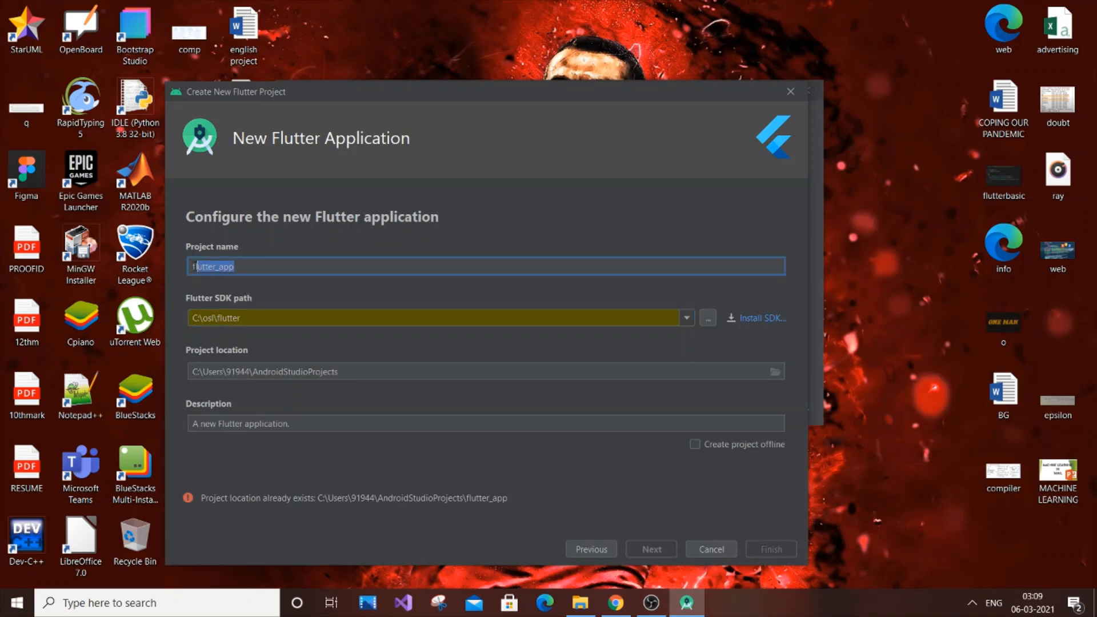
Rename the project to newapp, clearing the location warning, and switch to File Explorer.
{"action": "type", "text": "NEW\\\\\\"}
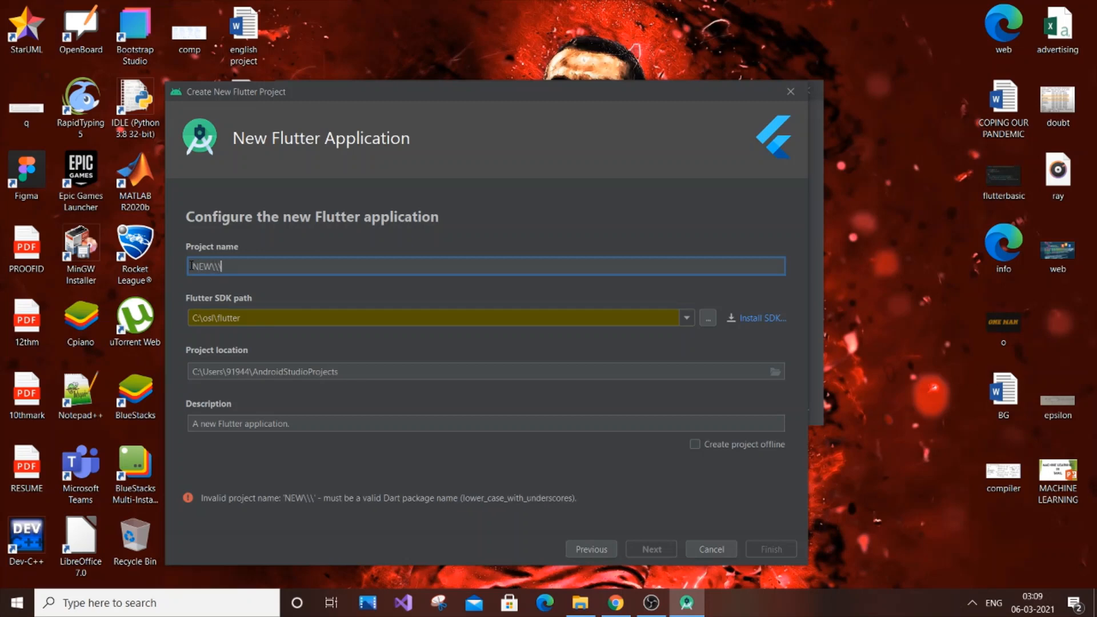
{"action": "type", "text": "Tne"}
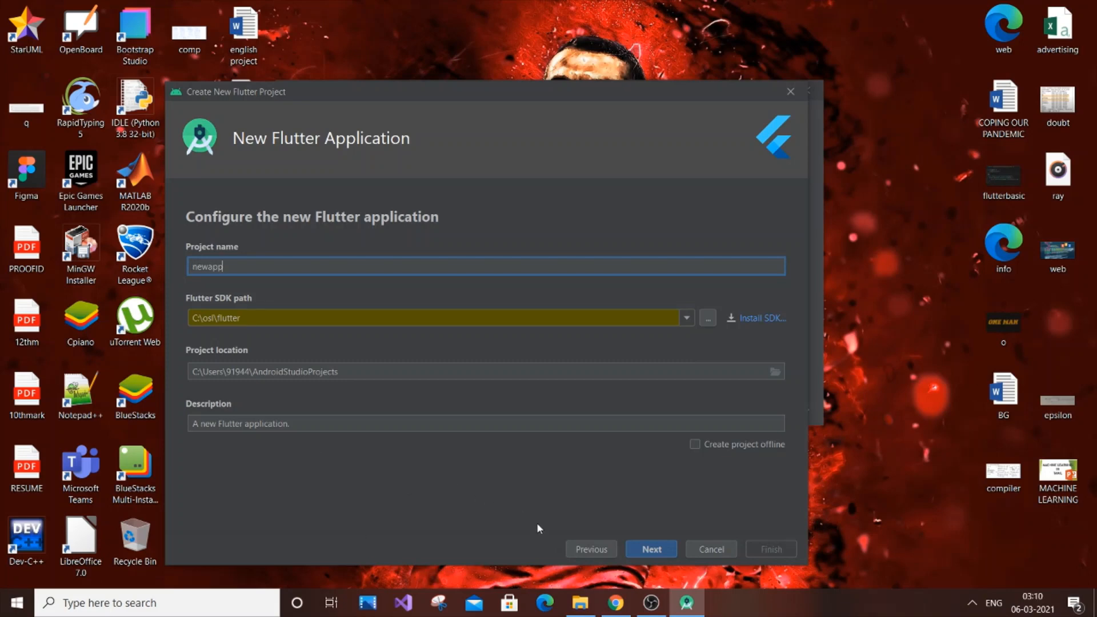
{"action": "left_click", "coordinate": [651, 549]}
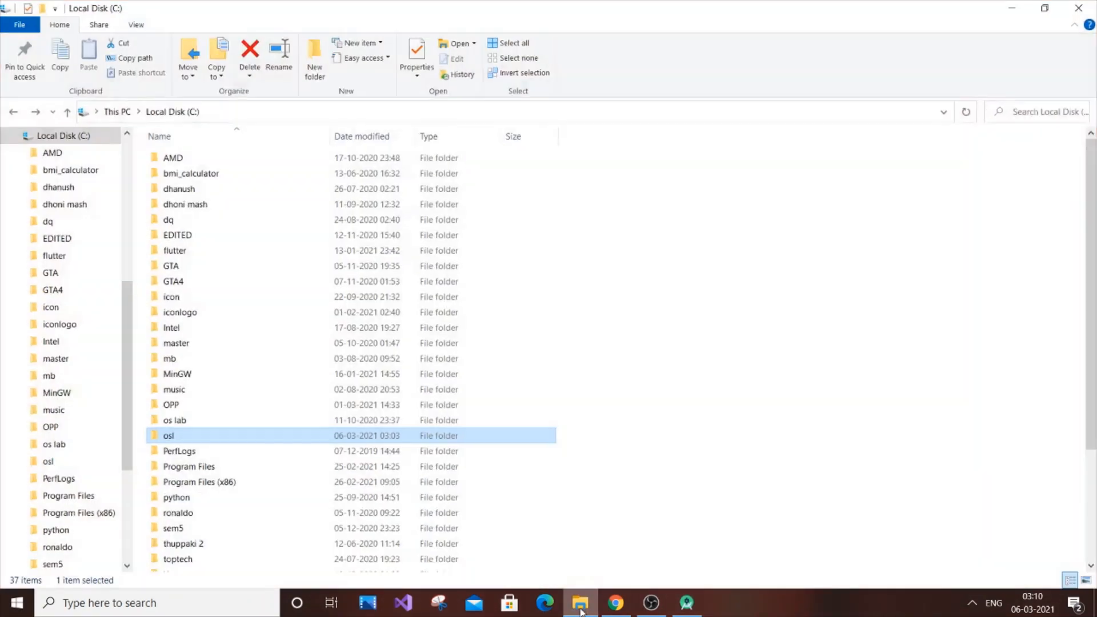
Browse into C:\osl and its flutter folder in File Explorer to verify the SDK files.
{"action": "double_click", "coordinate": [169, 435]}
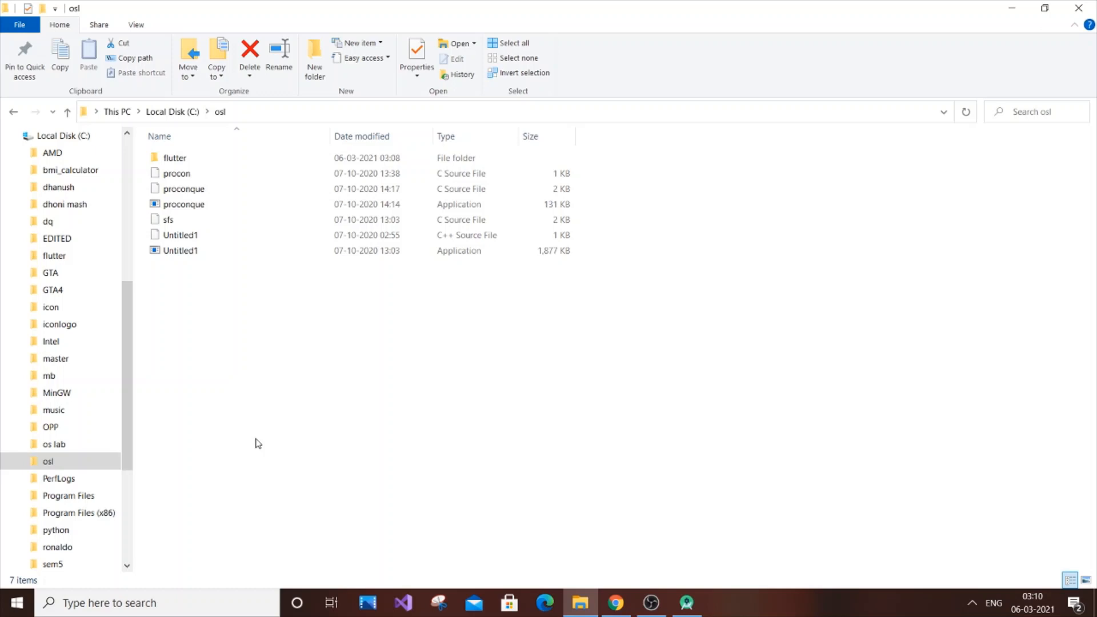
{"action": "left_click", "coordinate": [175, 158]}
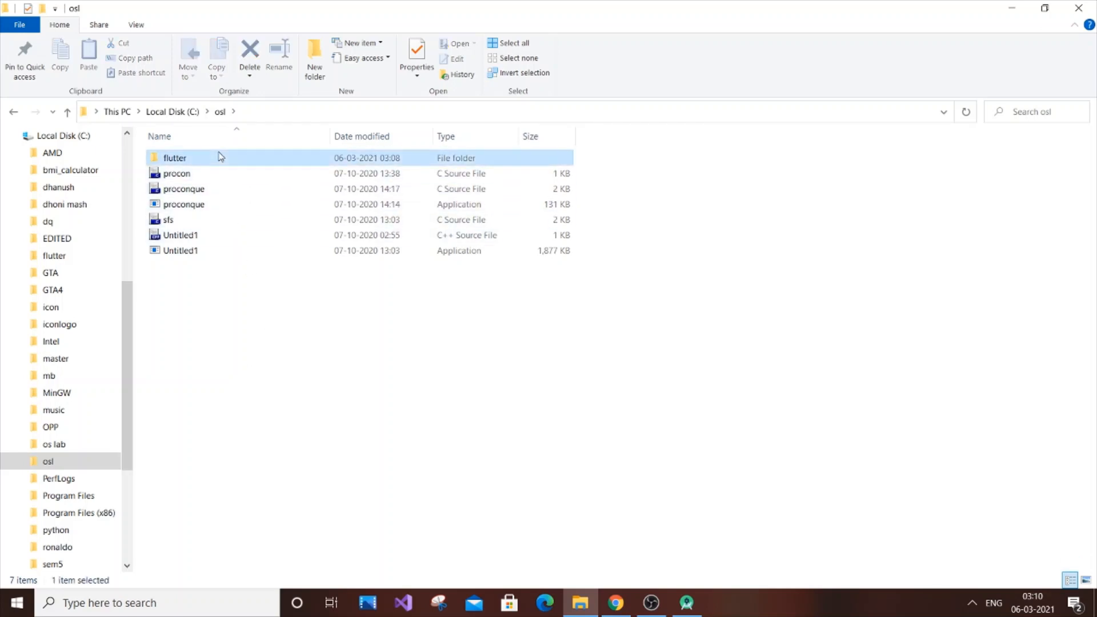
{"action": "double_click", "coordinate": [175, 158]}
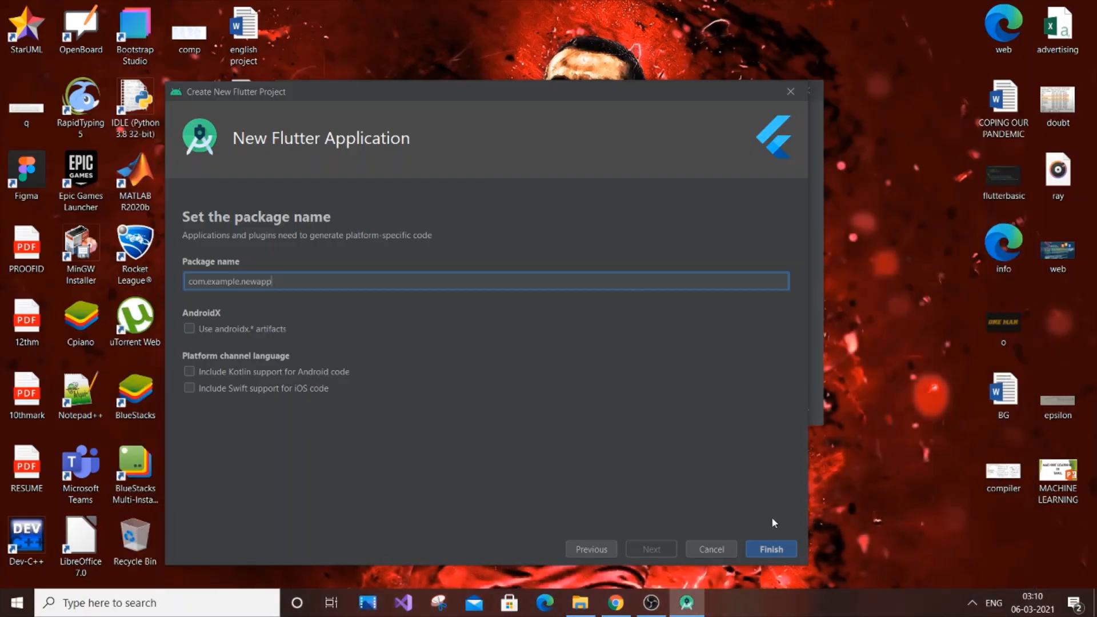
Select the newapp part of the package name com.example.newapp for editing.
{"action": "double_click", "coordinate": [255, 282]}
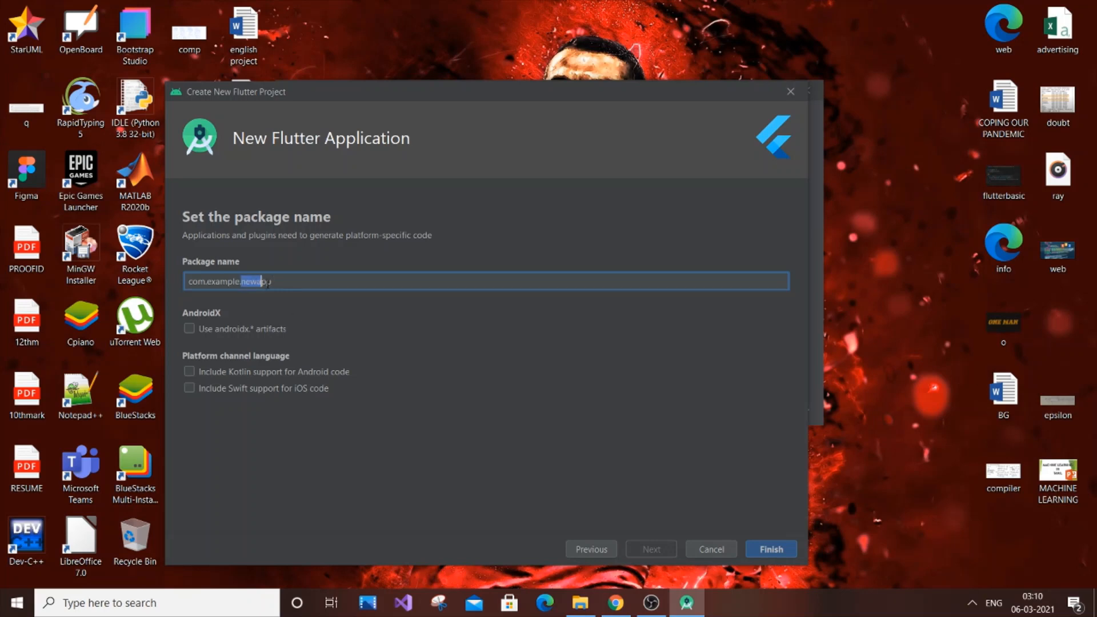